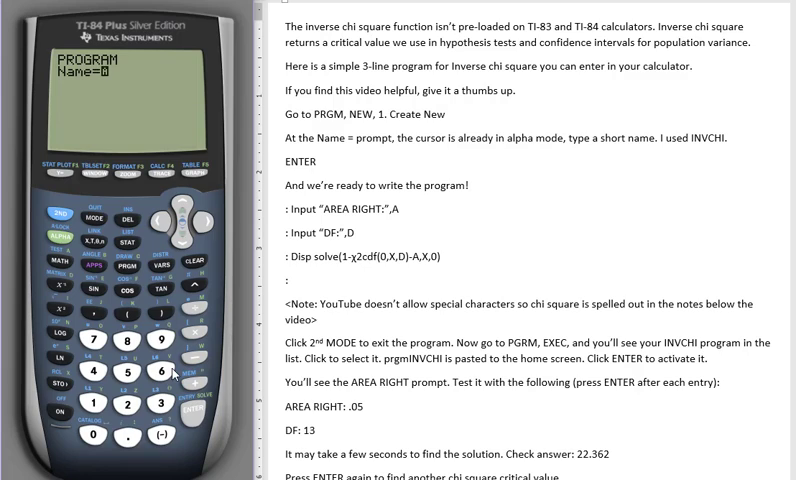
{"action": "mouse_move", "coordinate": [196, 345]}
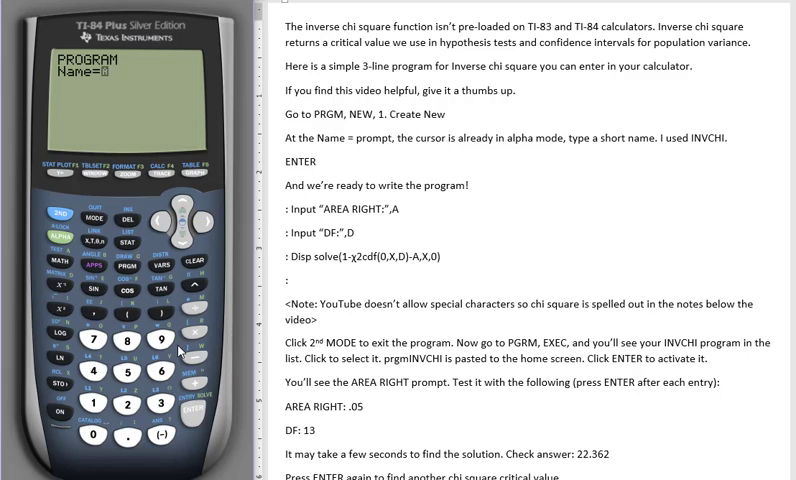
{"action": "mouse_move", "coordinate": [52, 312]}
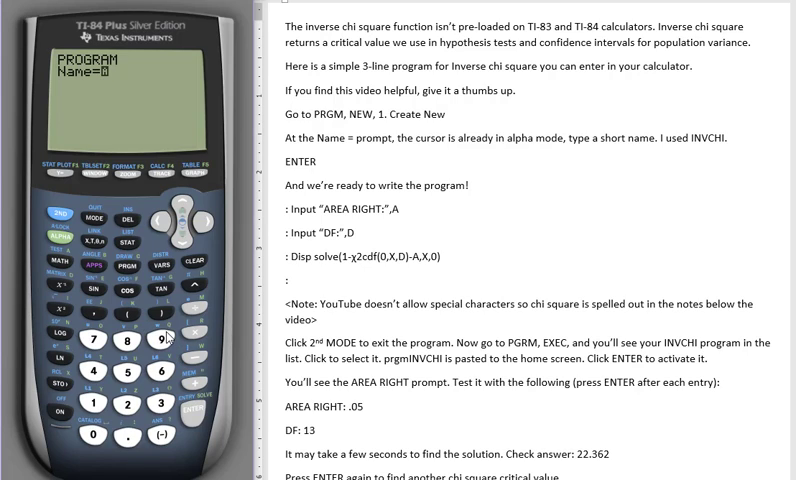
{"action": "mouse_move", "coordinate": [62, 270]}
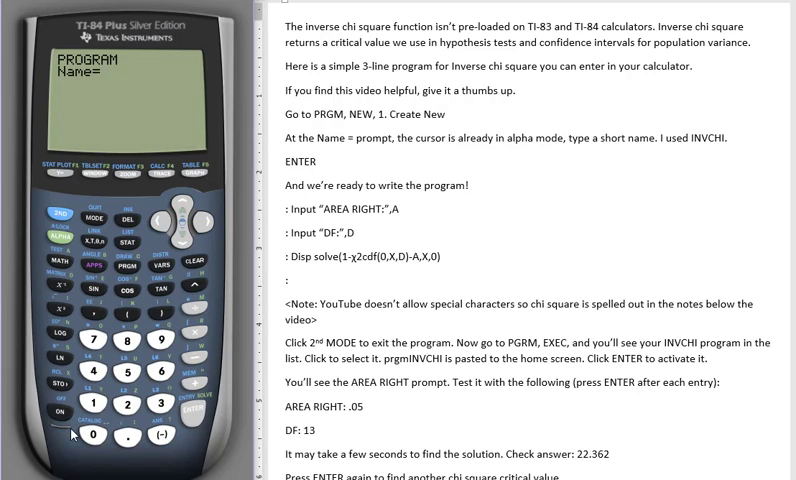
{"action": "mouse_move", "coordinate": [127, 417]}
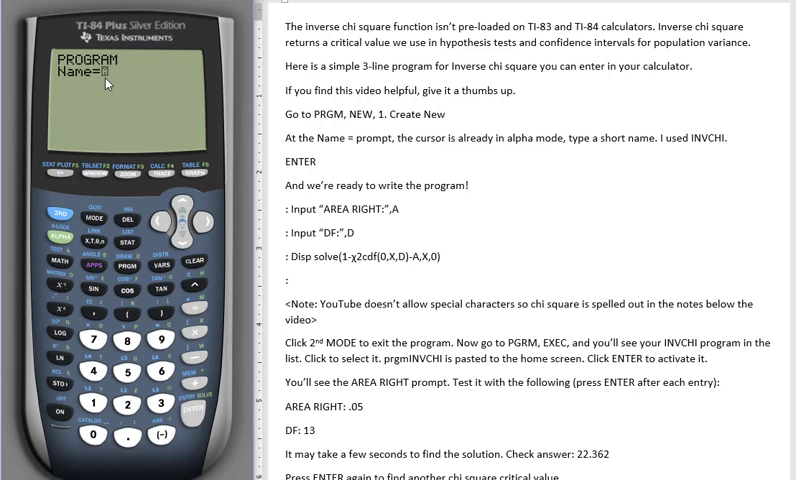
{"action": "mouse_move", "coordinate": [128, 318]}
{"action": "type", "text": "INVCHI"}
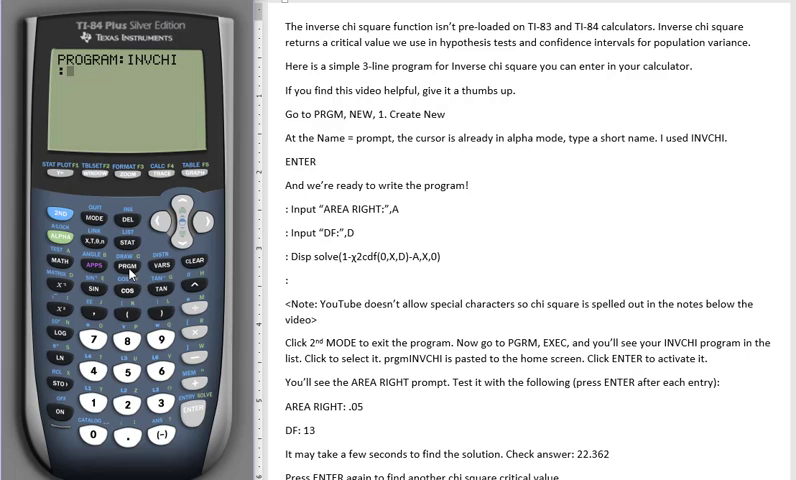
Step: Enter the first INVCHI line, Input "AREA RIGHT:",A, from the PRGM I/O menu
{"action": "left_click", "coordinate": [129, 266]}
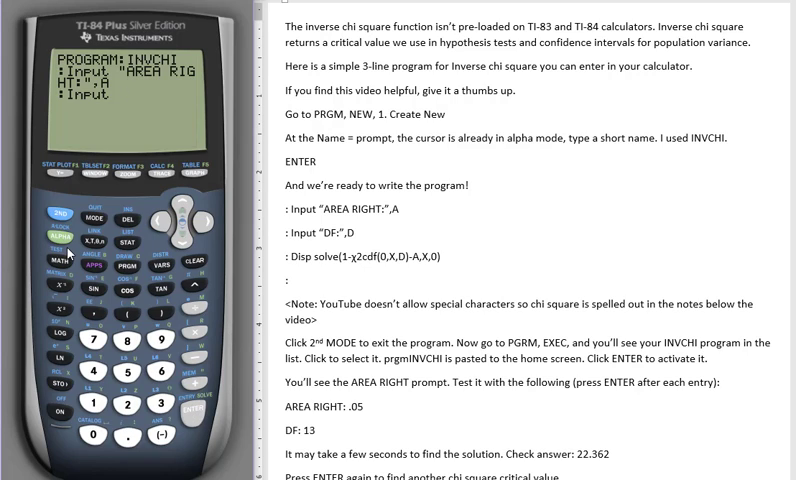
{"action": "mouse_move", "coordinate": [62, 217]}
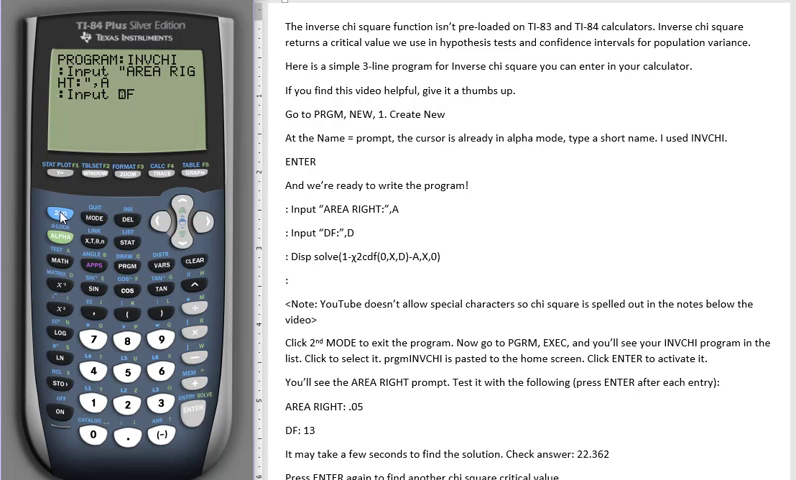
{"action": "mouse_move", "coordinate": [190, 399]}
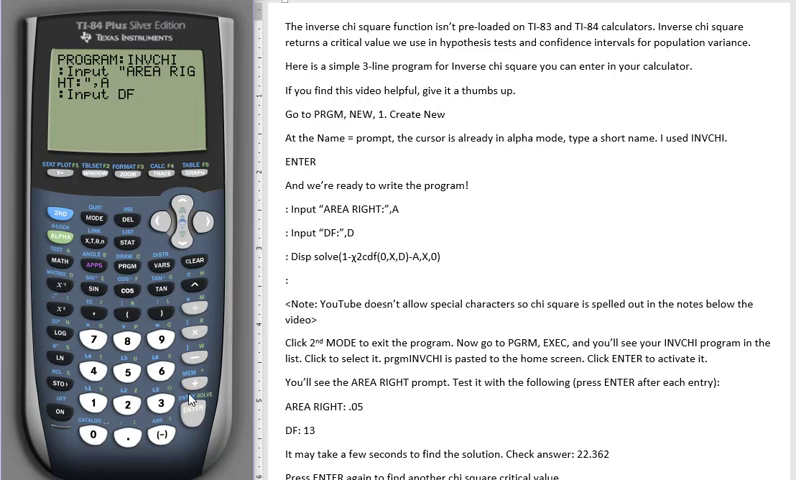
Step: Finish the second line, Input "DF:",D, and begin the next line
{"action": "left_click", "coordinate": [184, 213]}
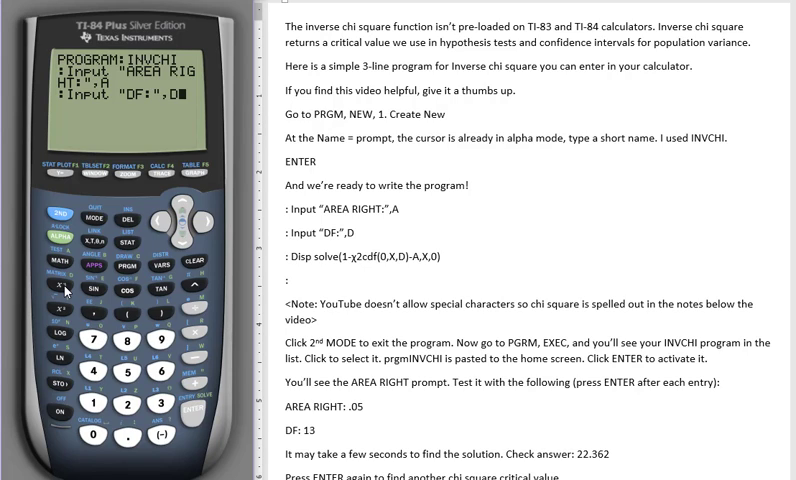
{"action": "left_click", "coordinate": [184, 404]}
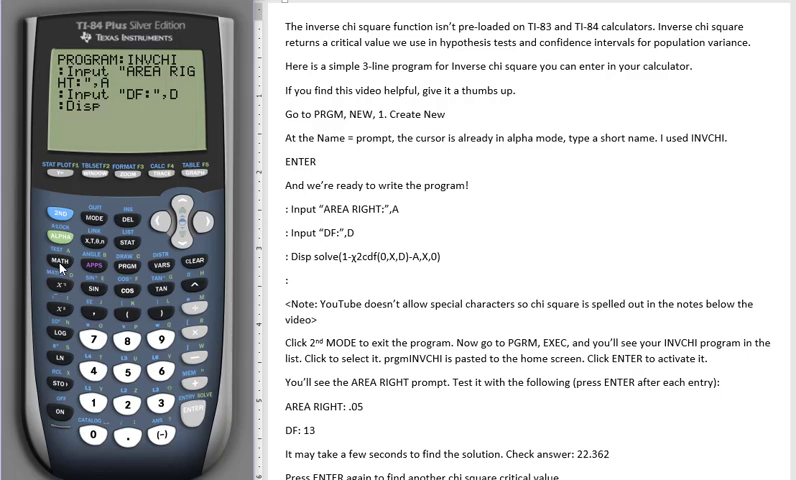
Step: Start line three as Disp solve( with 1 as the first term
{"action": "left_click", "coordinate": [54, 257]}
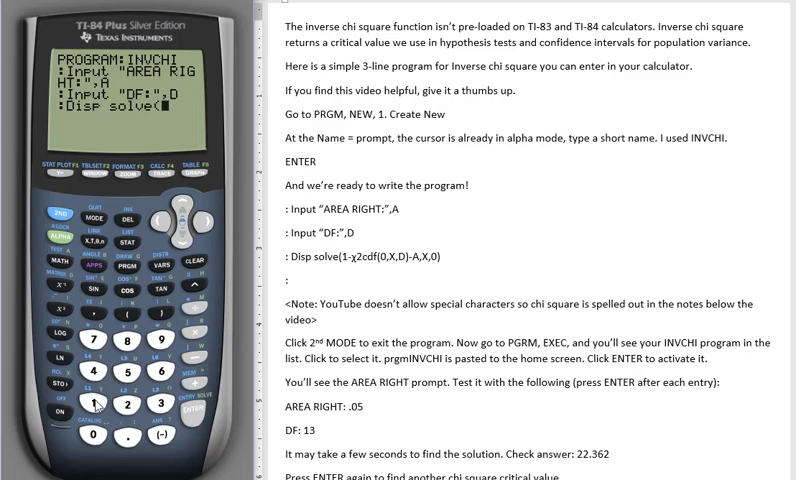
{"action": "left_click", "coordinate": [60, 216]}
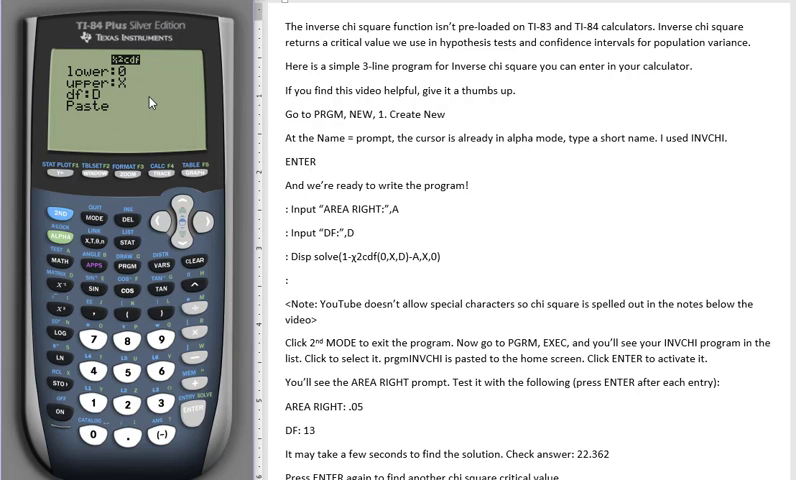
{"action": "mouse_move", "coordinate": [357, 273]}
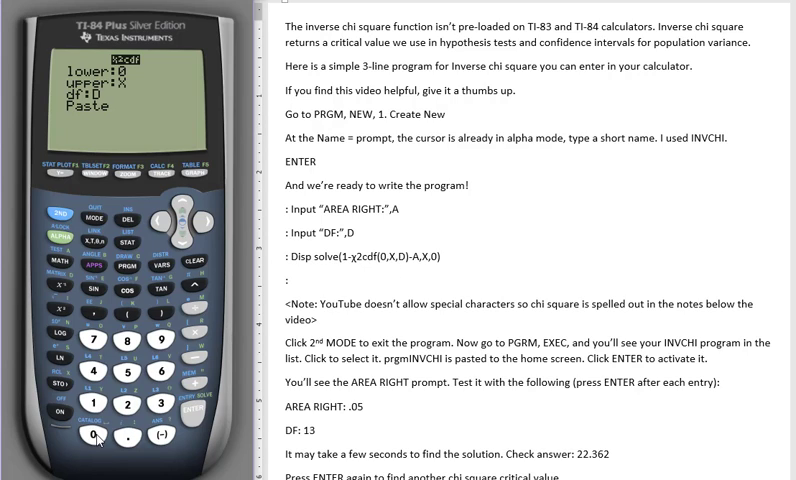
{"action": "mouse_move", "coordinate": [91, 258]}
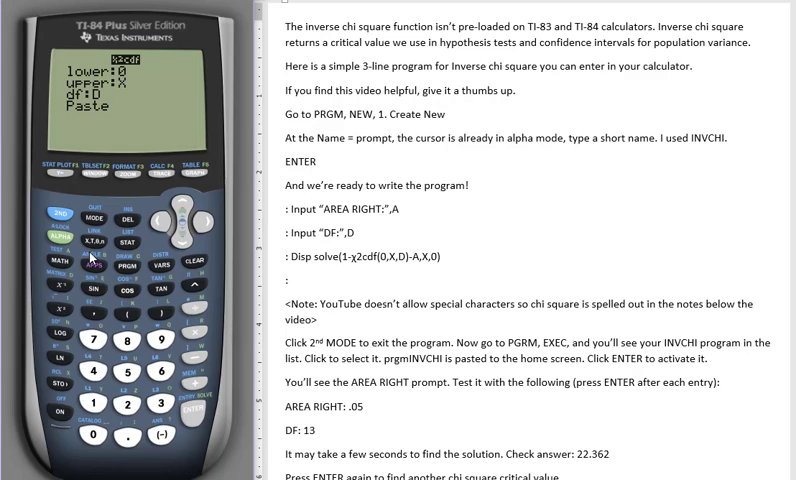
{"action": "mouse_move", "coordinate": [103, 250]}
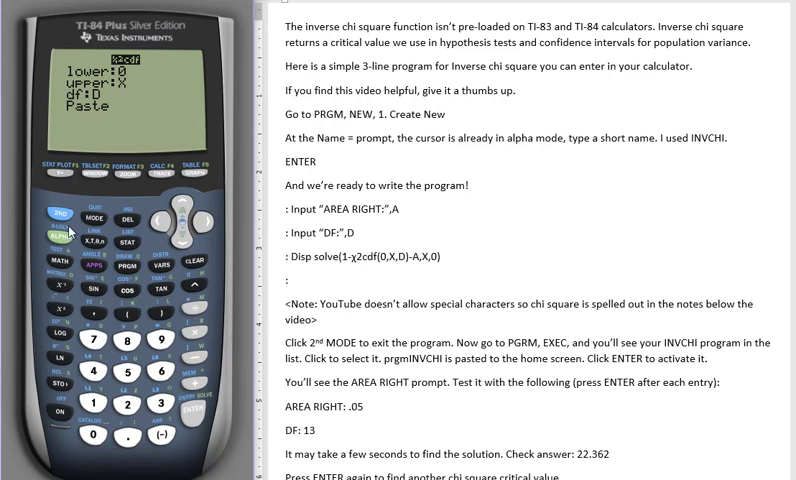
{"action": "mouse_move", "coordinate": [110, 287]}
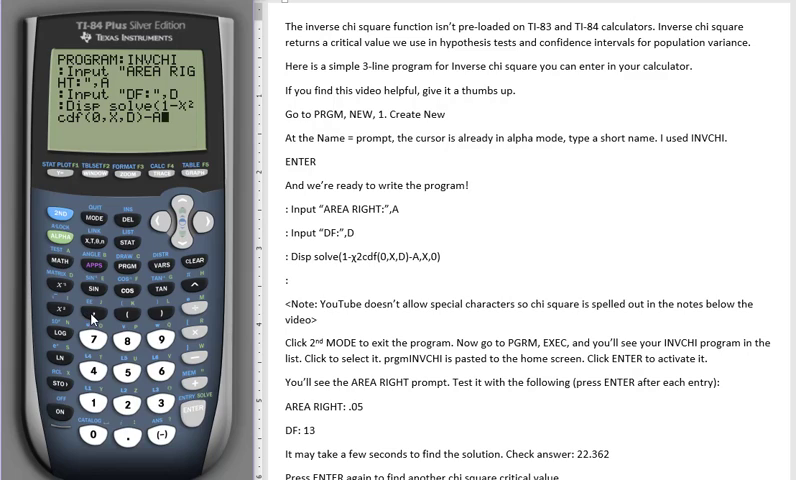
Step: Close solve( with -A,X,0) so it solves 1-χ²cdf(0,X,D)-A for X
{"action": "left_click", "coordinate": [117, 242]}
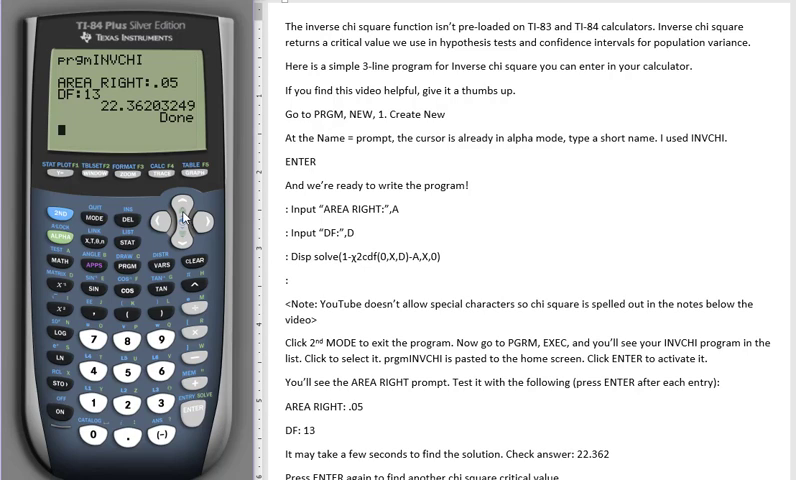
{"action": "mouse_move", "coordinate": [135, 123]}
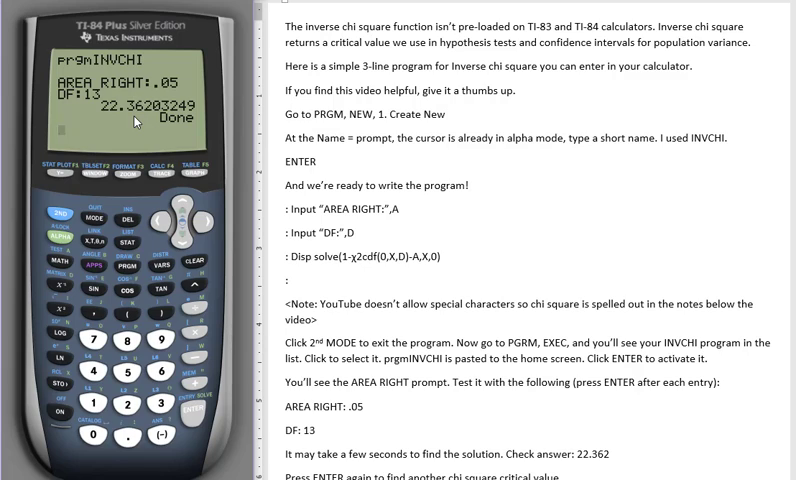
{"action": "mouse_move", "coordinate": [143, 123]}
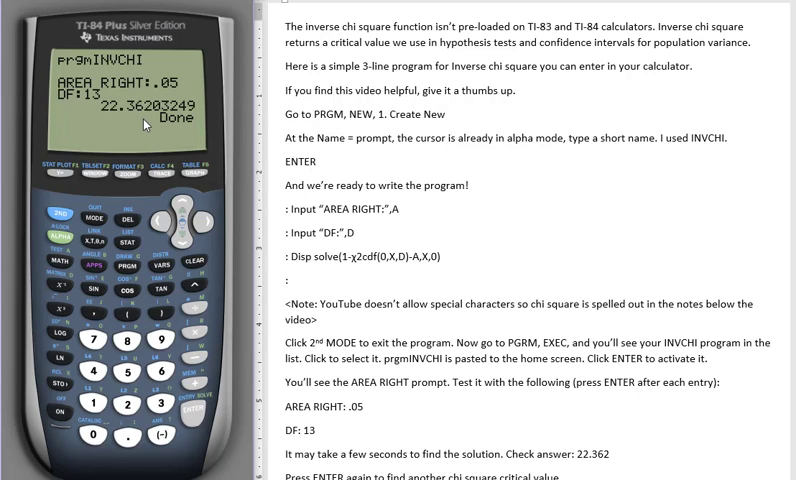
{"action": "mouse_move", "coordinate": [298, 454]}
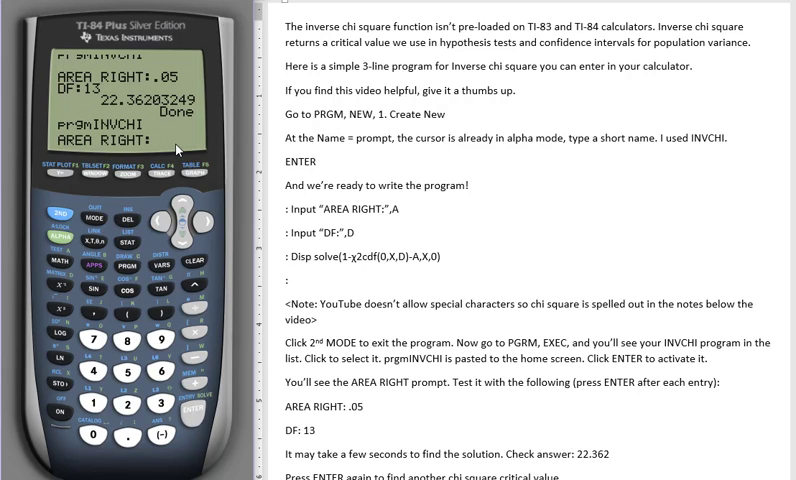
{"action": "mouse_move", "coordinate": [168, 147]}
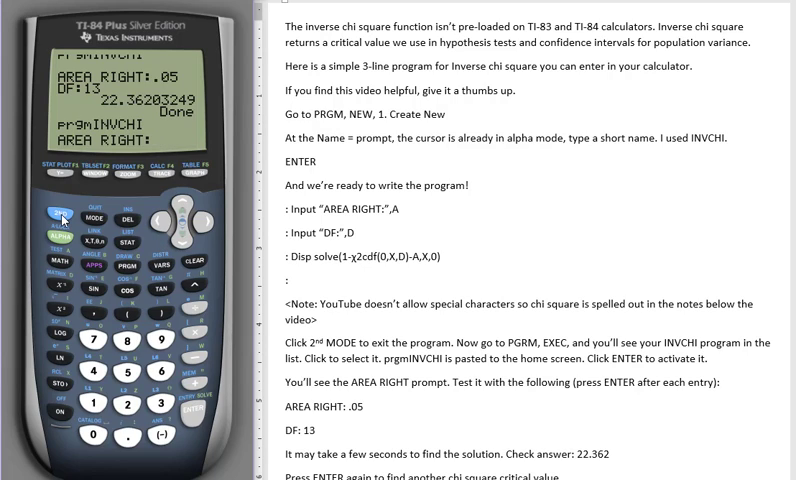
{"action": "mouse_move", "coordinate": [95, 223]}
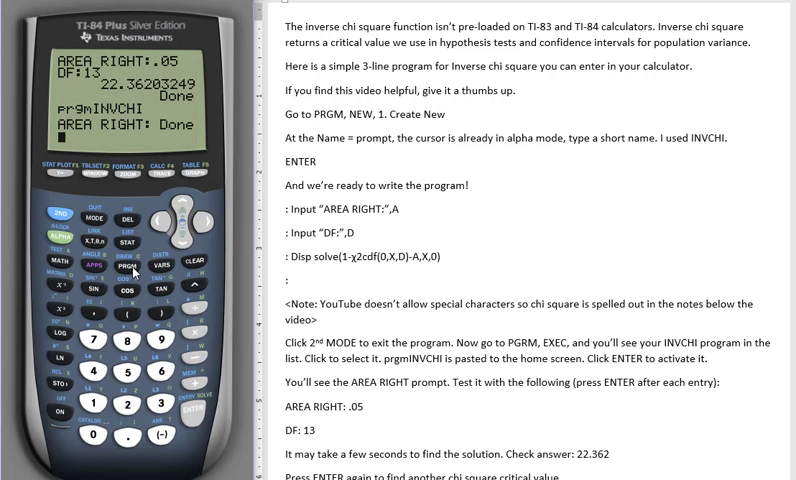
{"action": "mouse_move", "coordinate": [138, 278]}
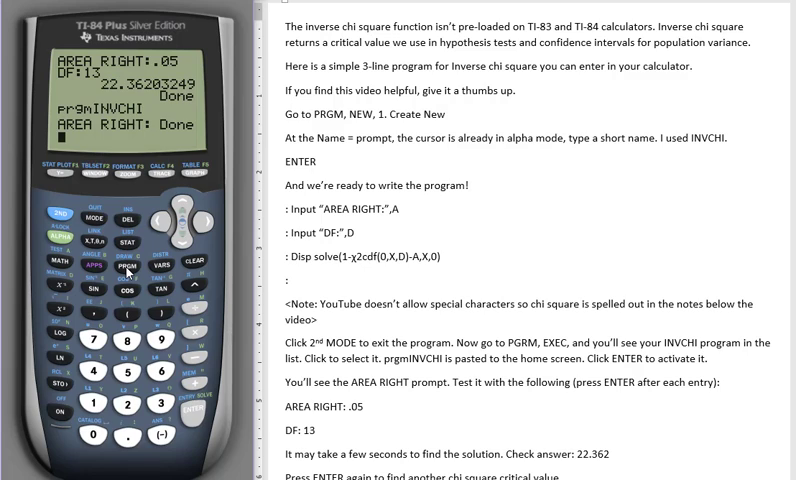